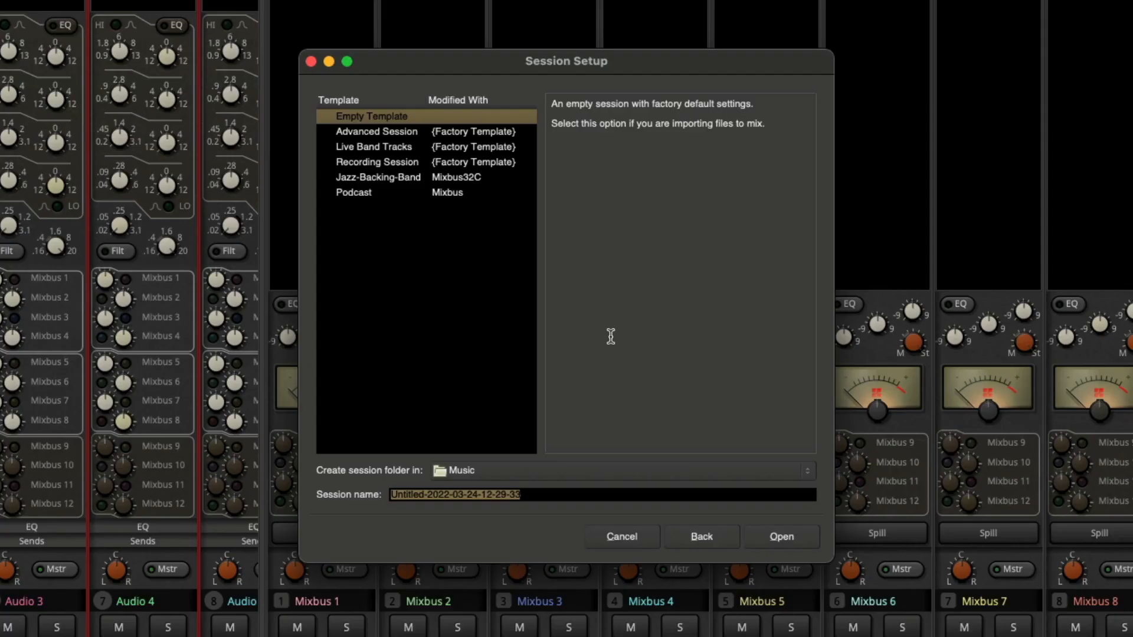
pyautogui.moveTo(528, 486)
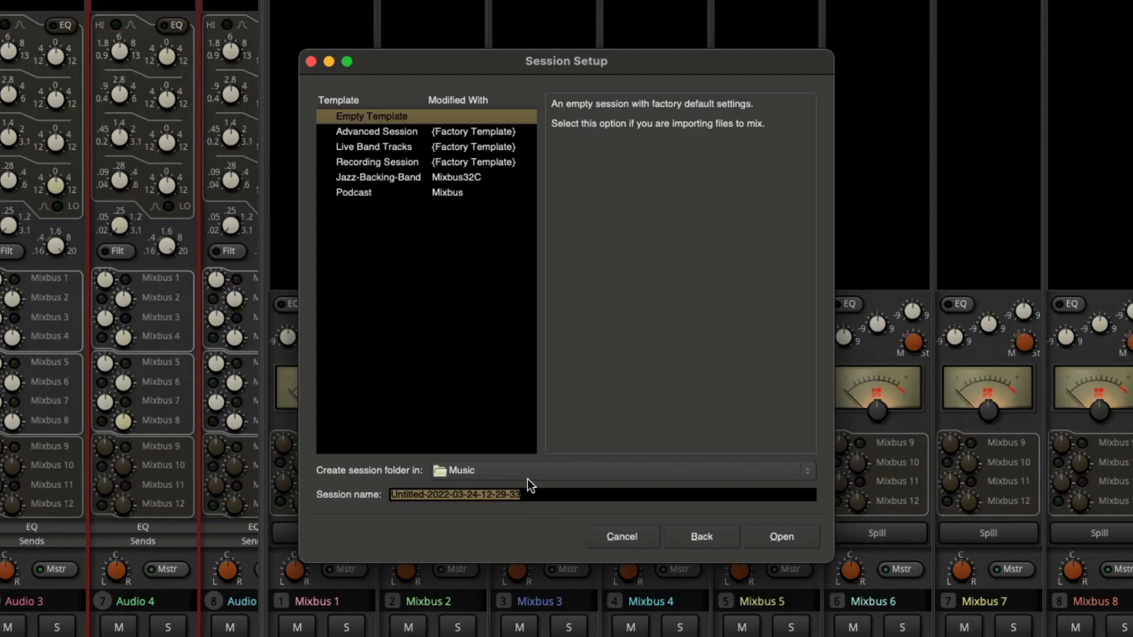
# Step: Show the list of folder locations for 'Create session folder in'
pyautogui.click(804, 471)
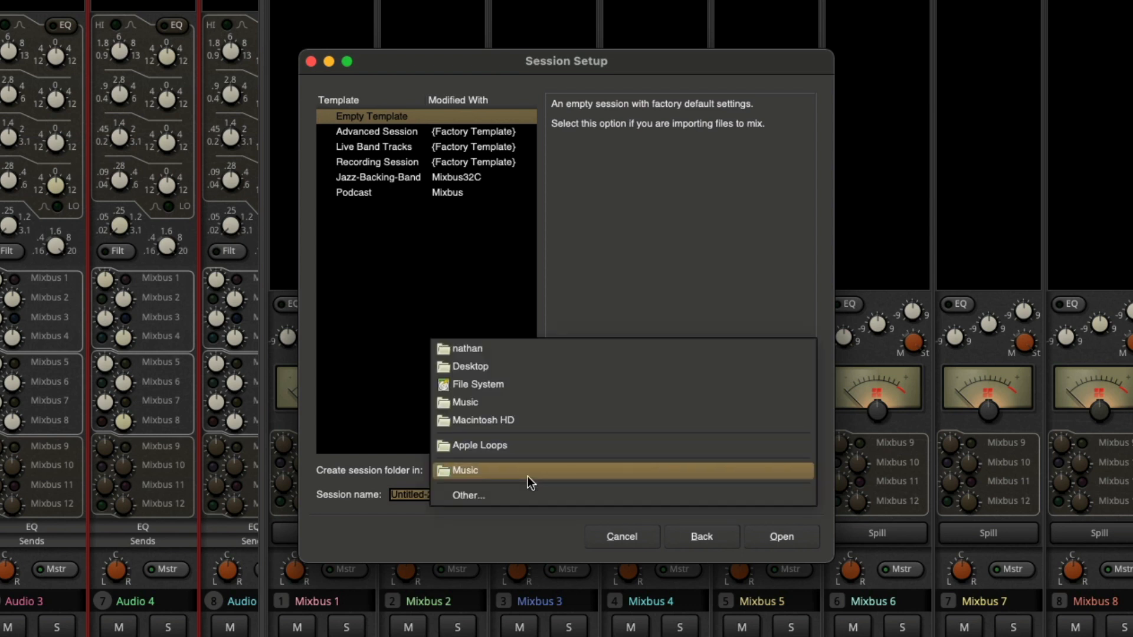
pyautogui.moveTo(568, 503)
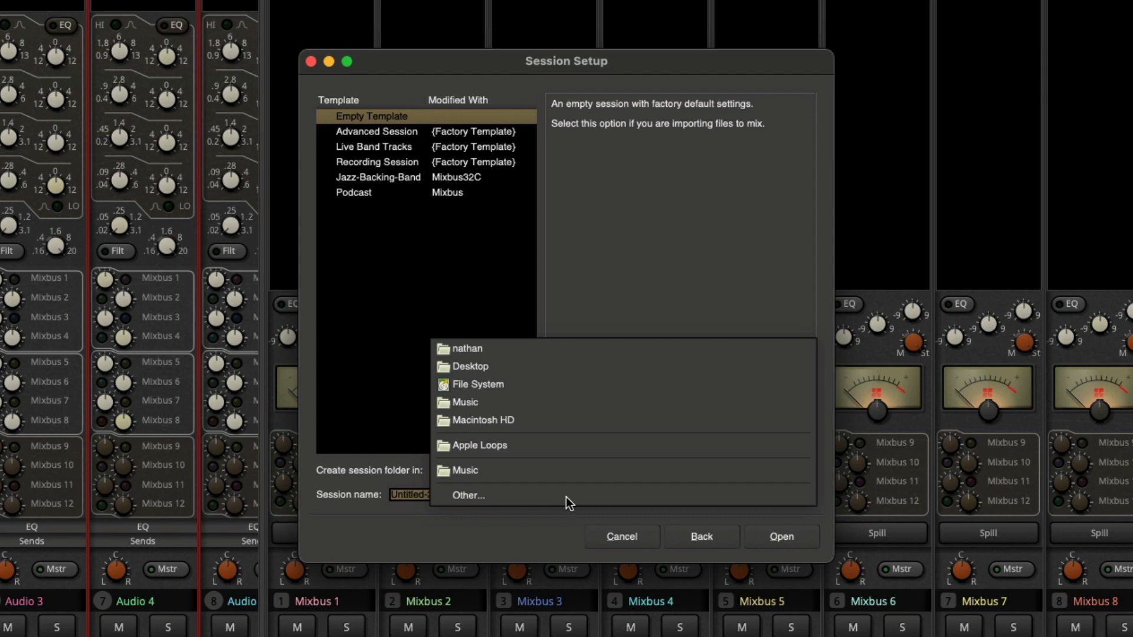
# Step: Create a 'Mixbus Sessions' folder in Documents and choose it as the session location
pyautogui.click(468, 495)
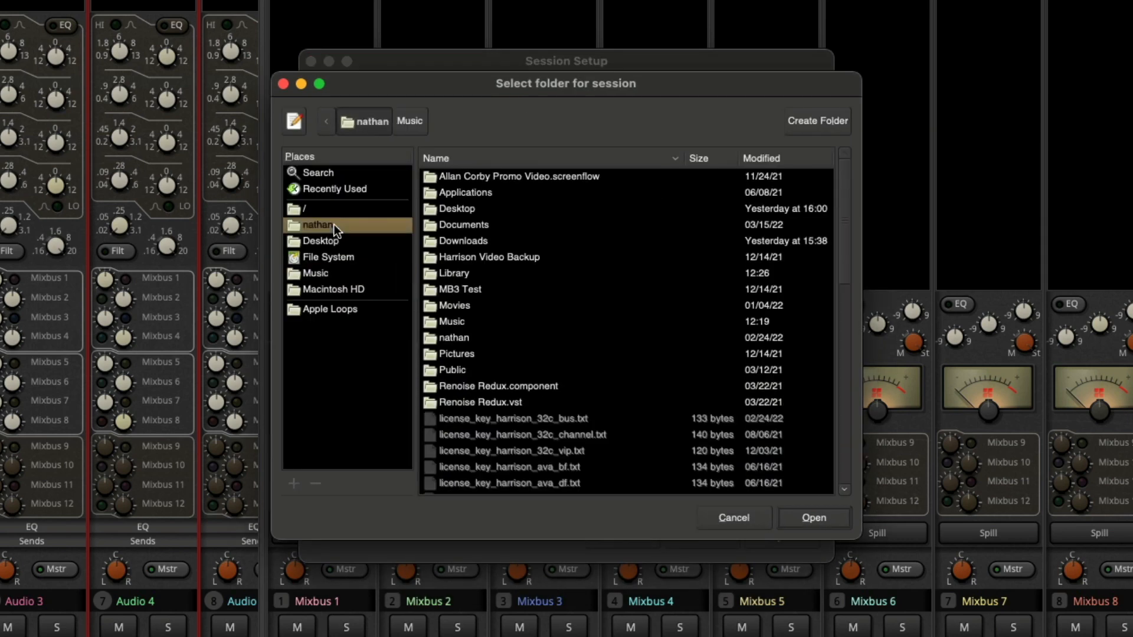
pyautogui.doubleClick(463, 224)
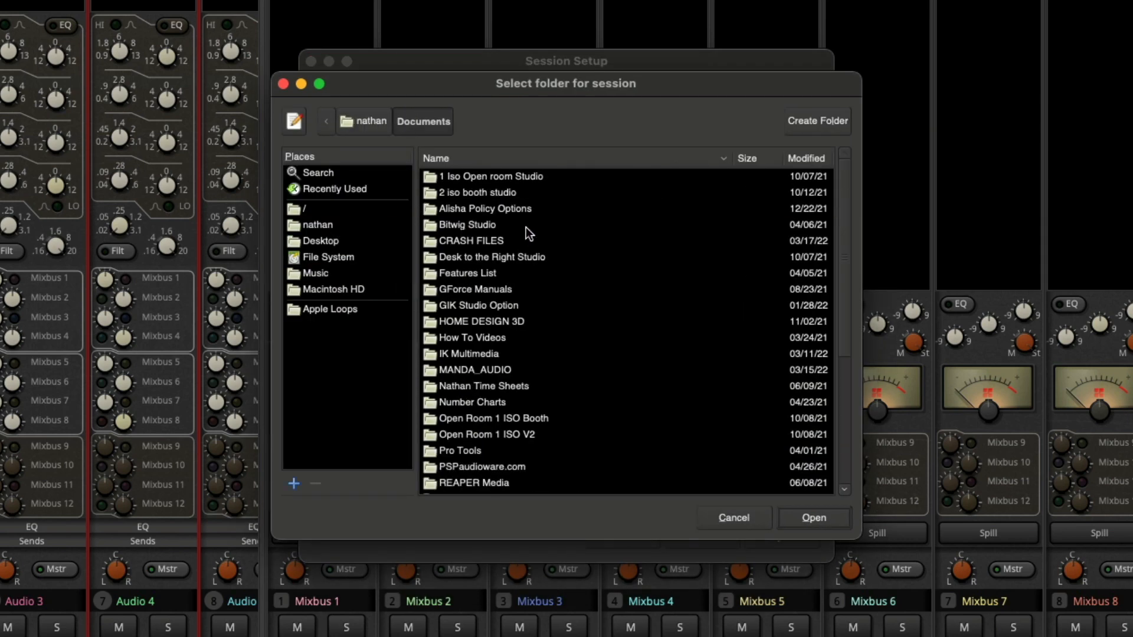
pyautogui.click(817, 121)
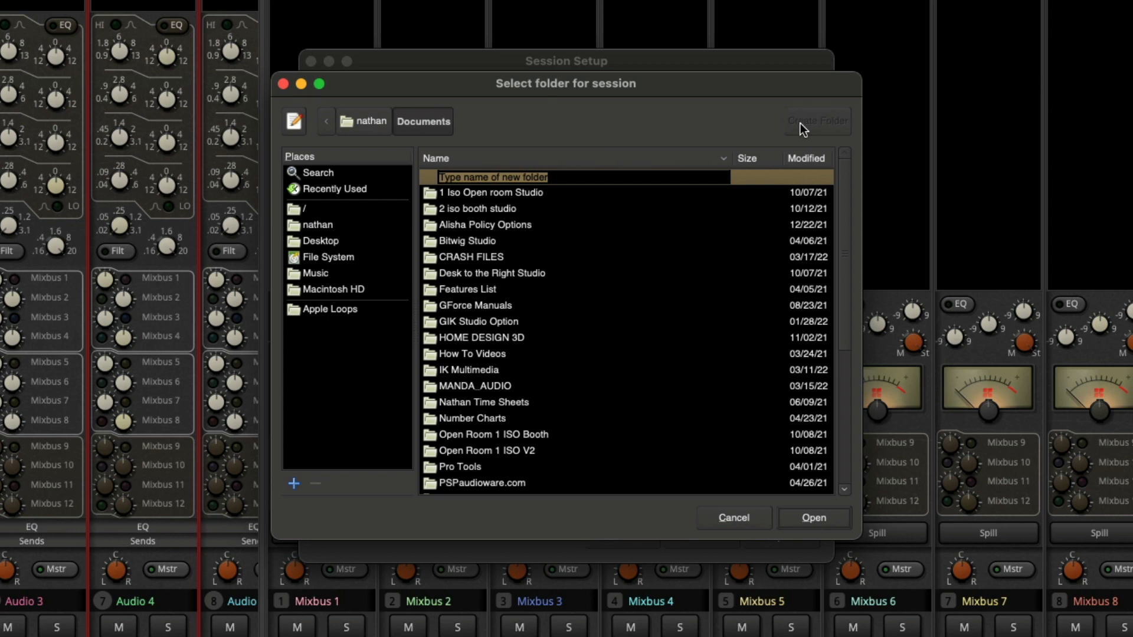
pyautogui.write('Mixbus Sessions')
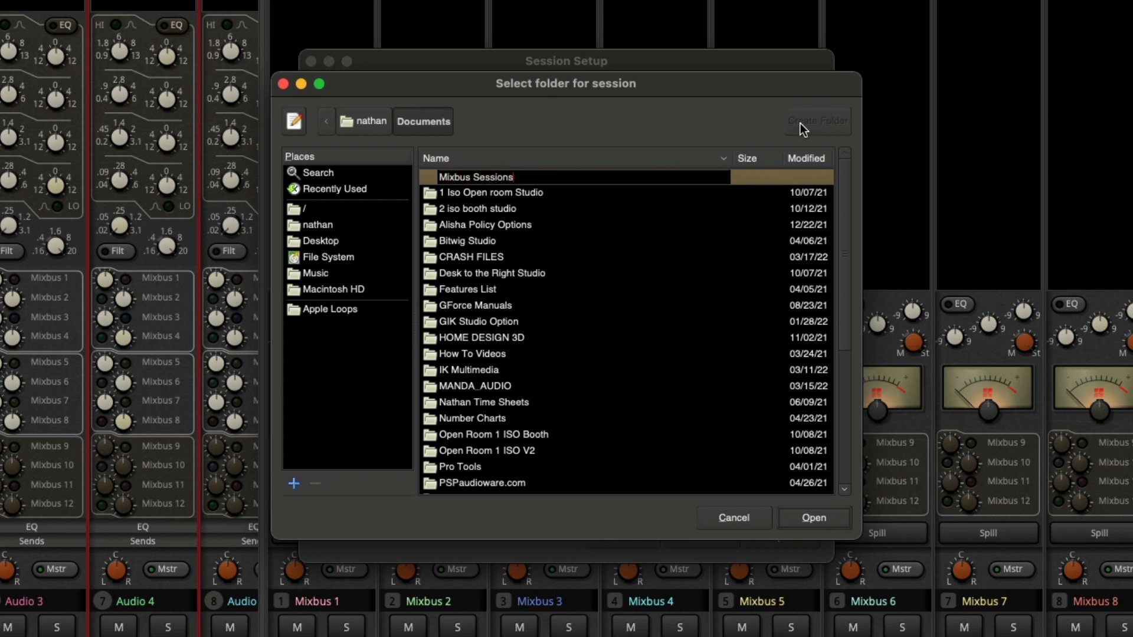
pyautogui.doubleClick(475, 177)
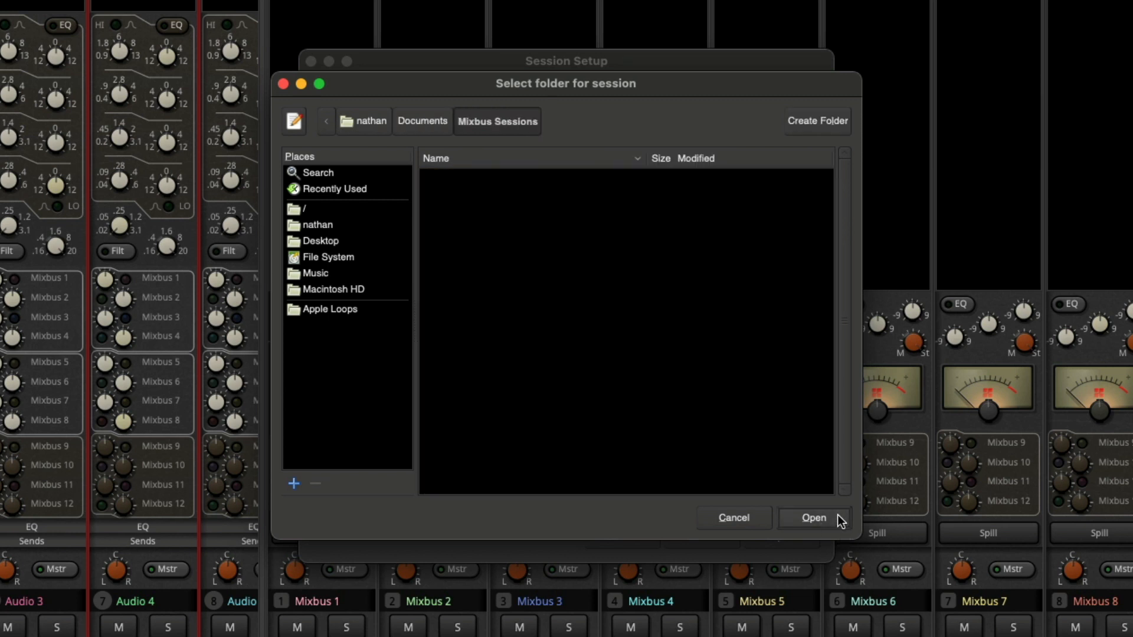
pyautogui.click(812, 518)
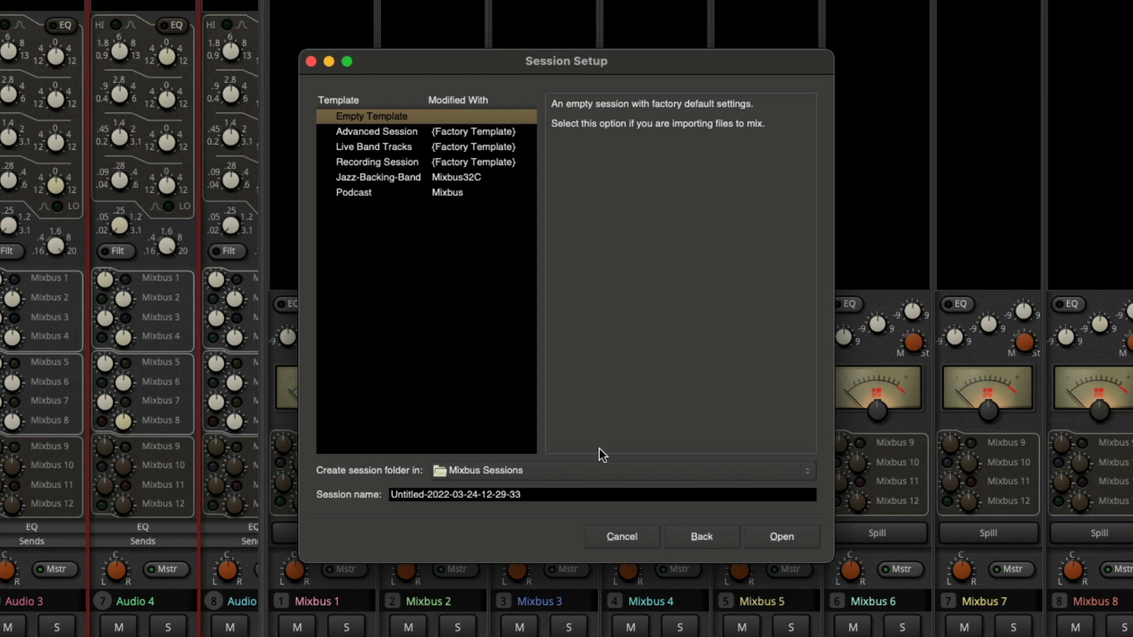
pyautogui.moveTo(659, 511)
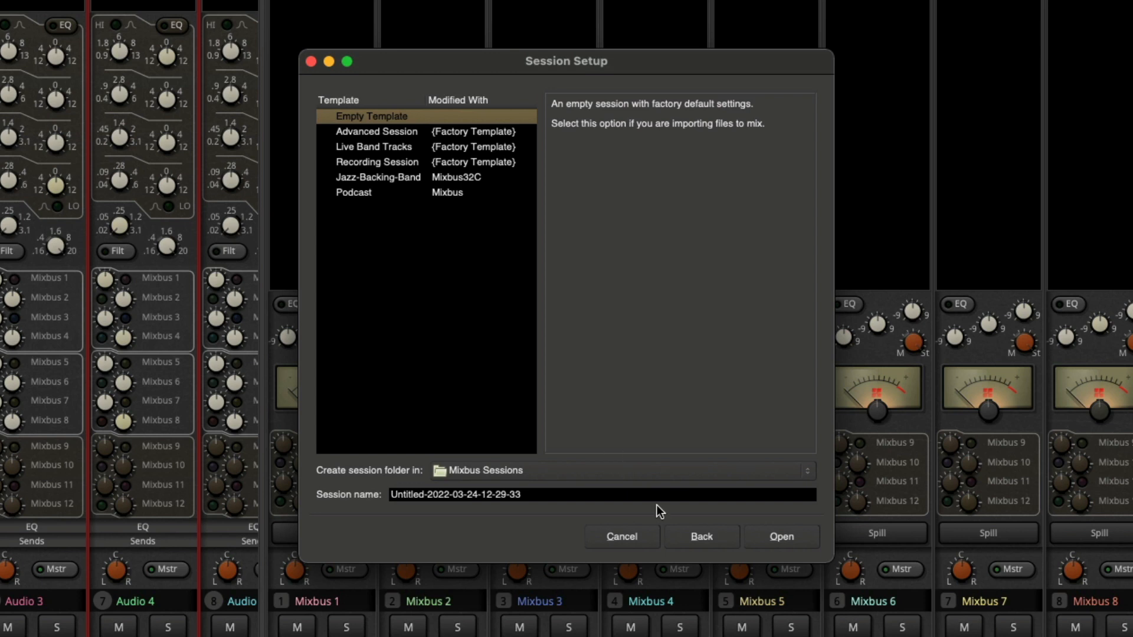
# Step: Open Preferences from the Mixbus32C-8 application menu
pyautogui.click(87, 10)
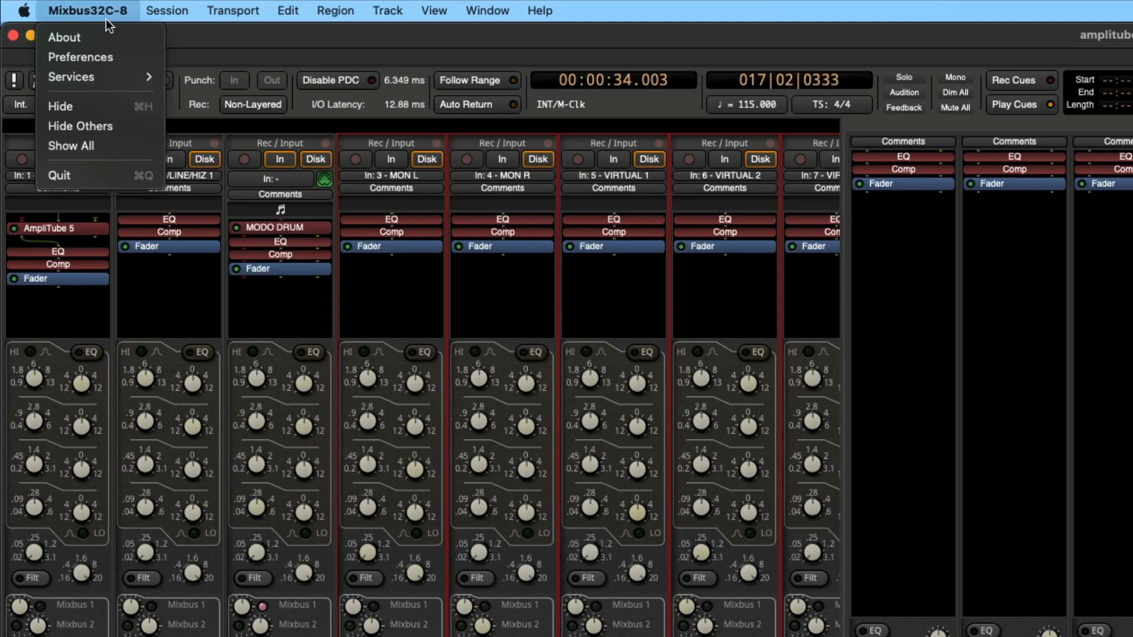
pyautogui.click(80, 57)
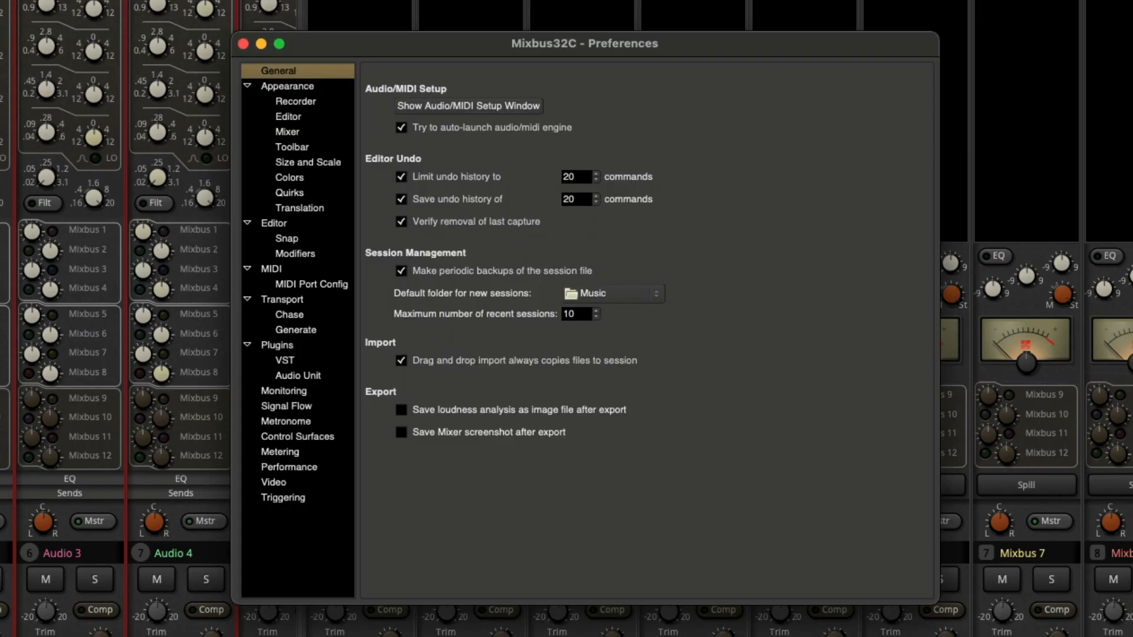
pyautogui.moveTo(410, 291)
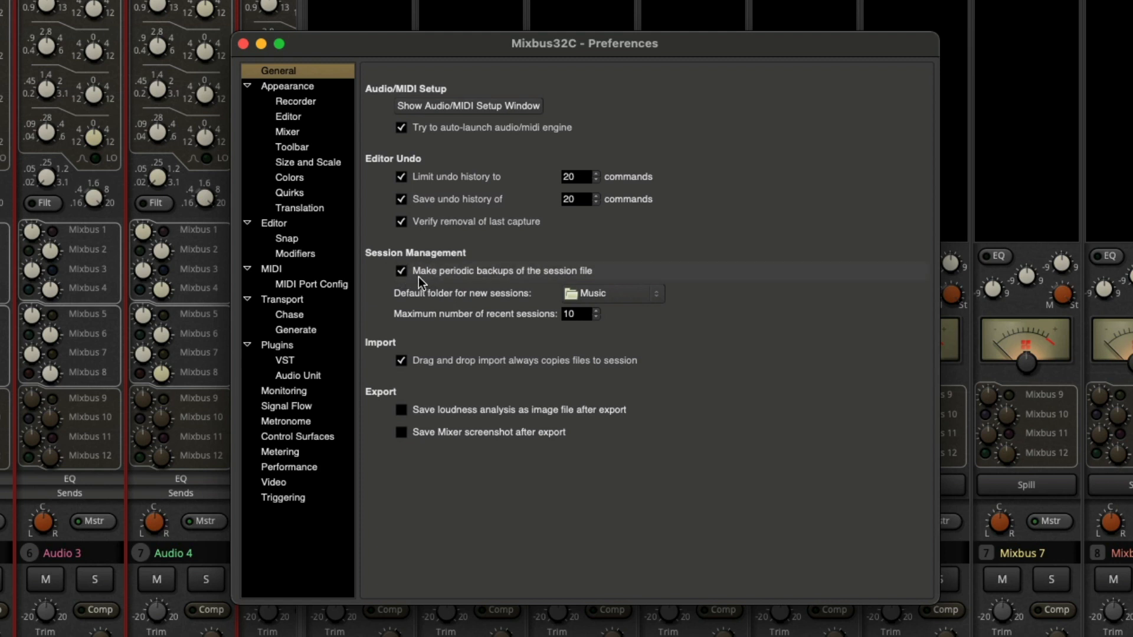
pyautogui.moveTo(570, 283)
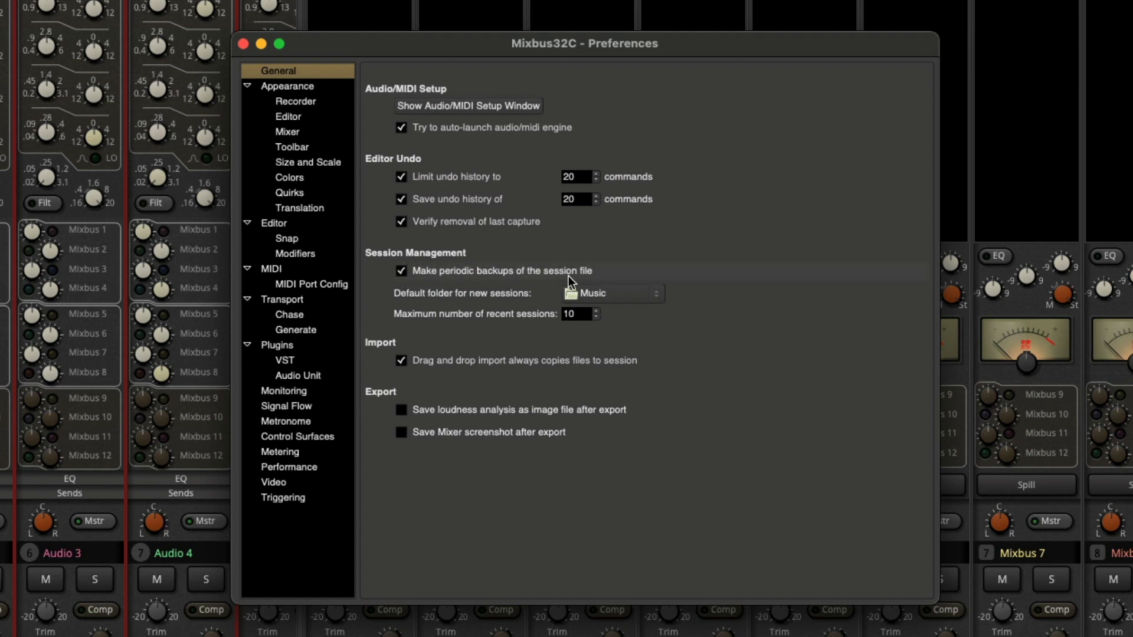
pyautogui.moveTo(426, 309)
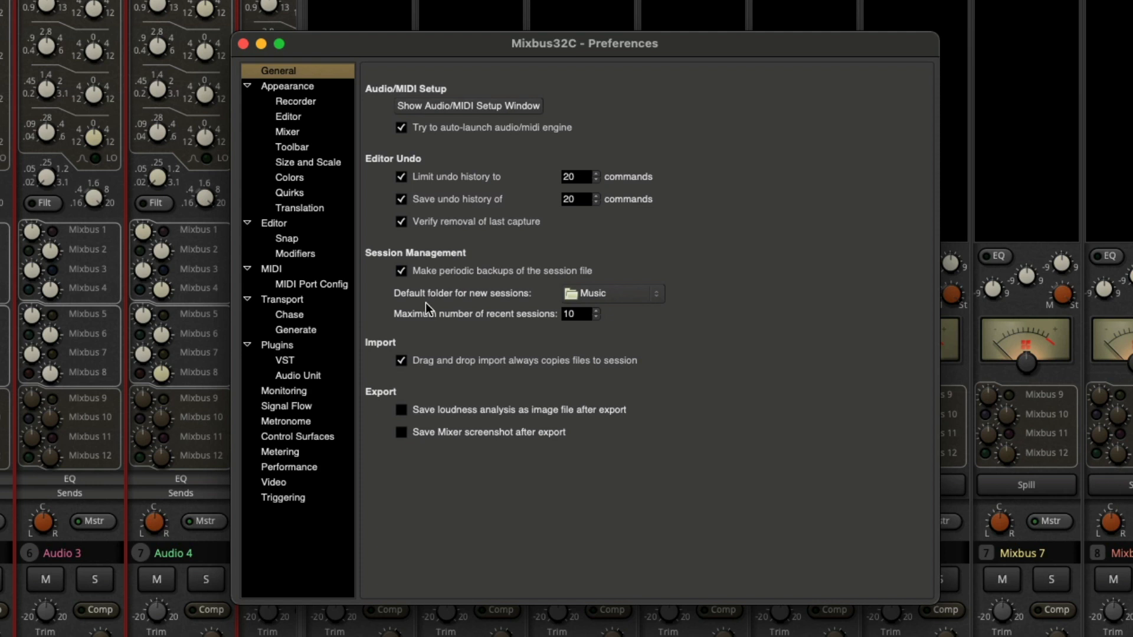
pyautogui.moveTo(625, 296)
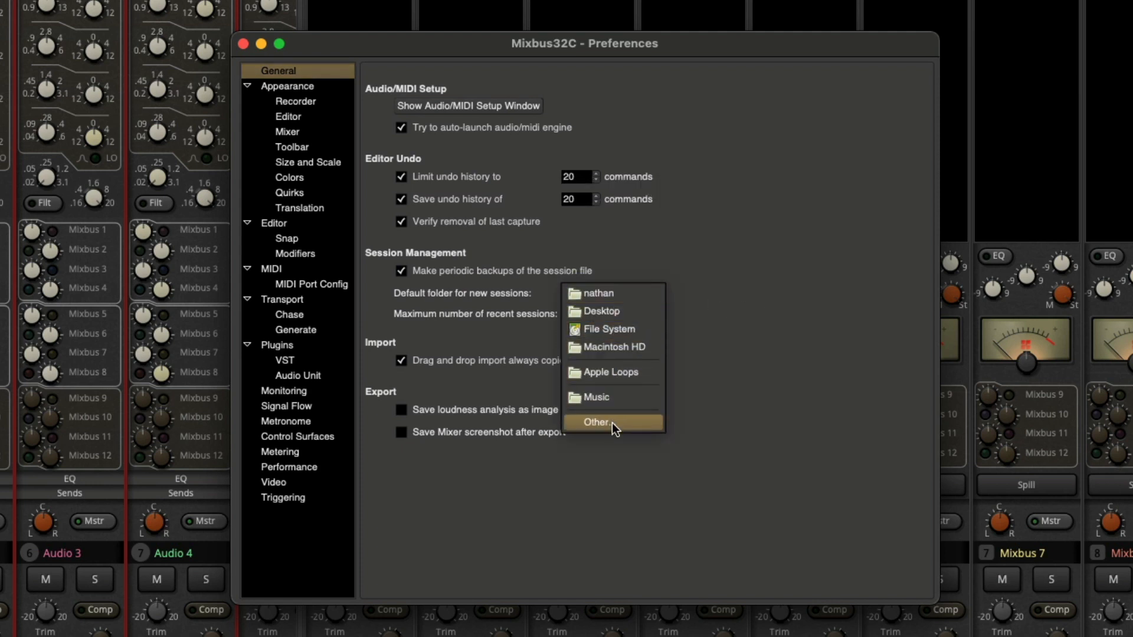
# Step: Set the default new-session folder to Documents/Mixbus Sessions
pyautogui.click(596, 422)
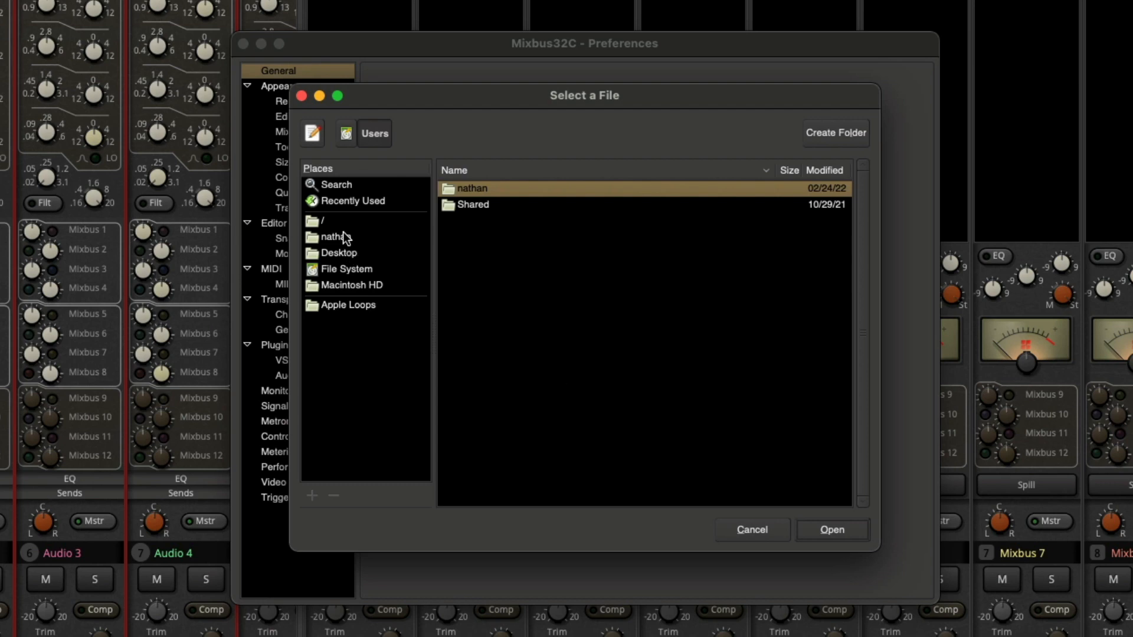
pyautogui.doubleClick(473, 188)
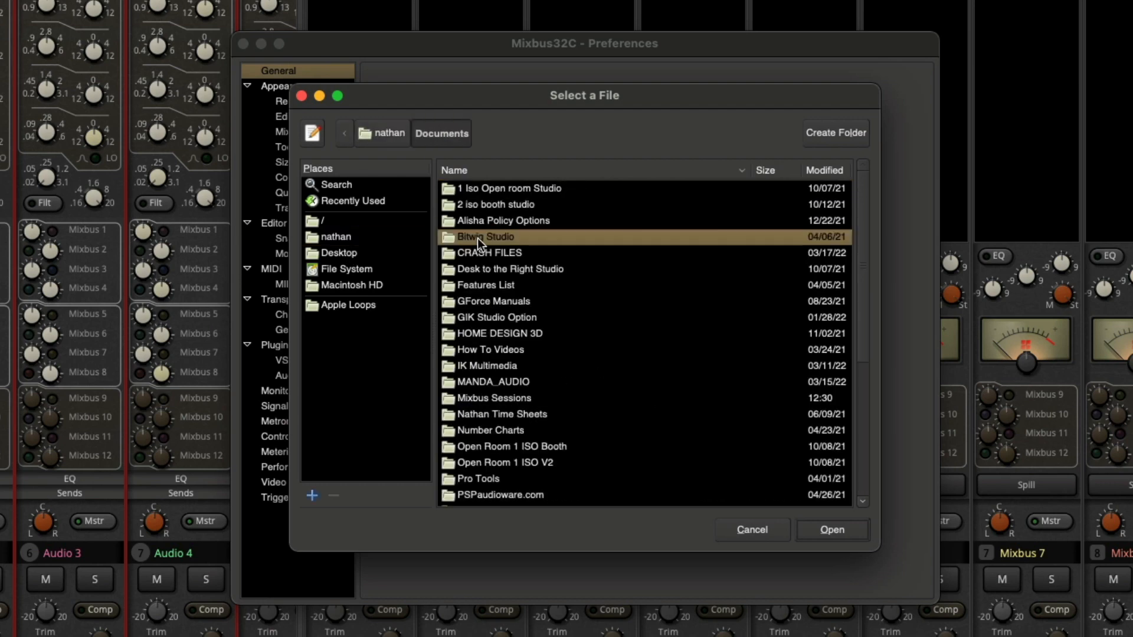
pyautogui.scroll(-3)
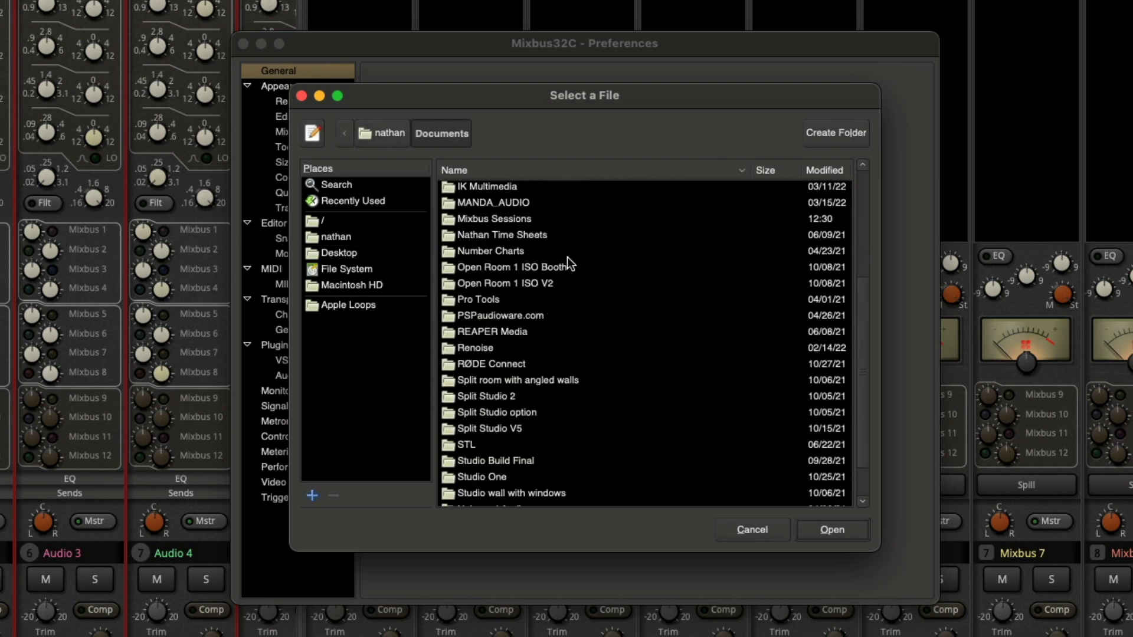
pyautogui.scroll(3)
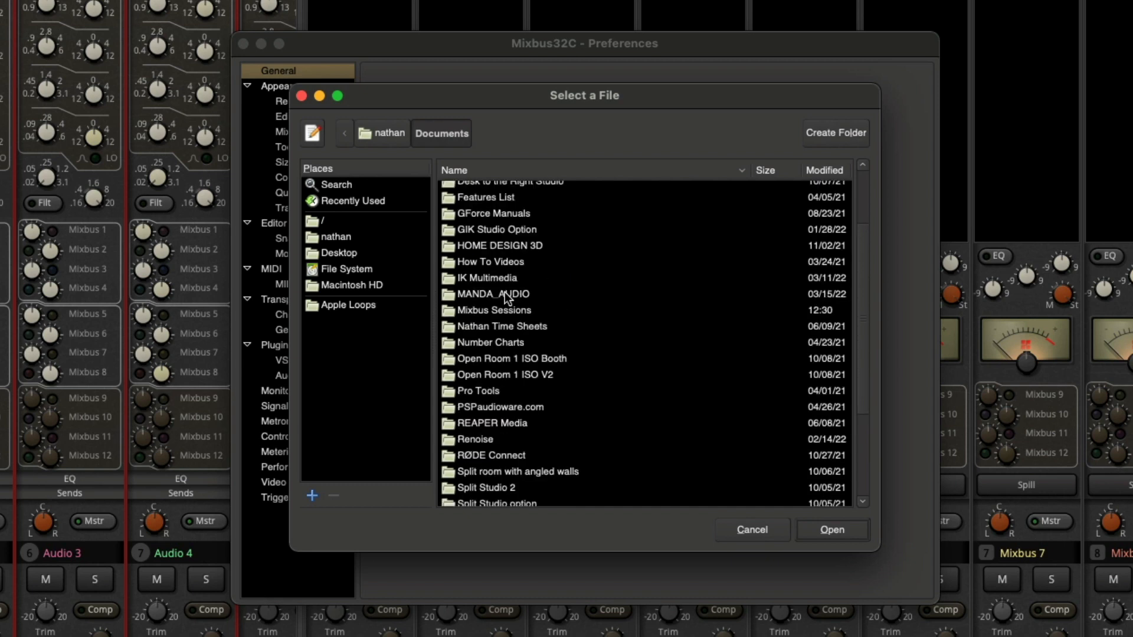
pyautogui.click(493, 310)
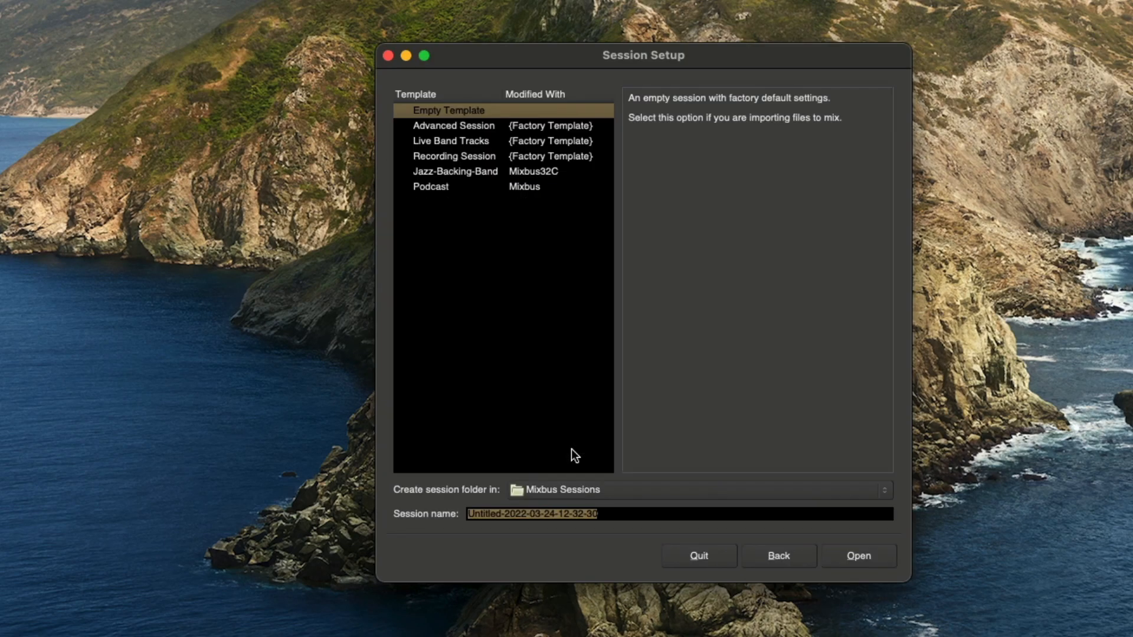
pyautogui.moveTo(572, 502)
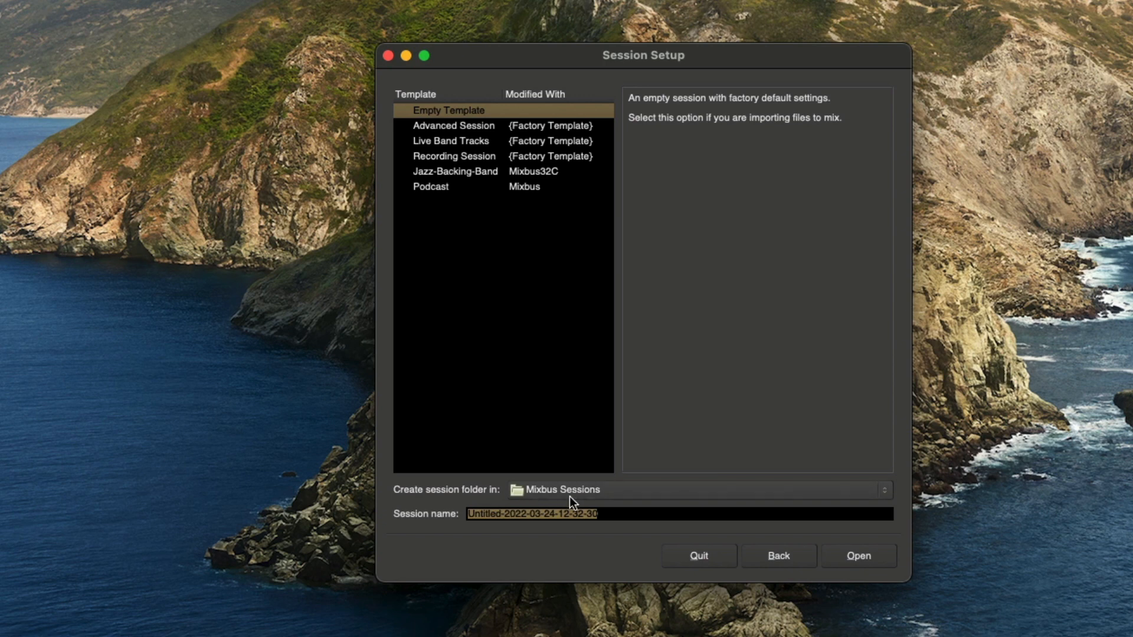
pyautogui.moveTo(595, 496)
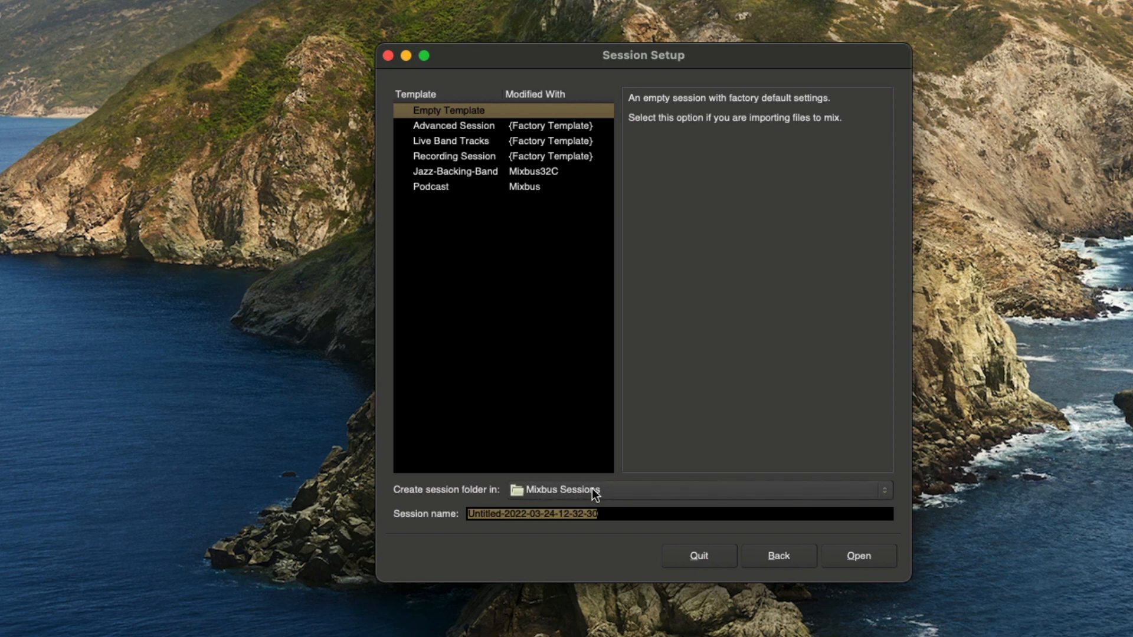
# Step: Enter 'Hold Onto Me Demo' as the session name
pyautogui.write('Ho')
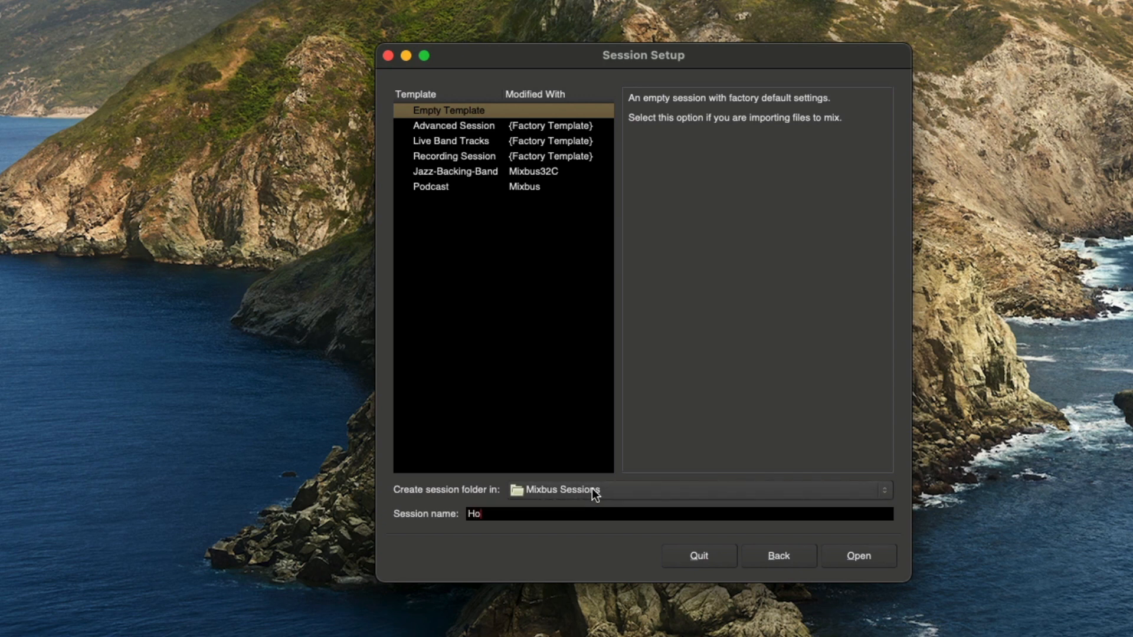
pyautogui.write('ld Onto Me')
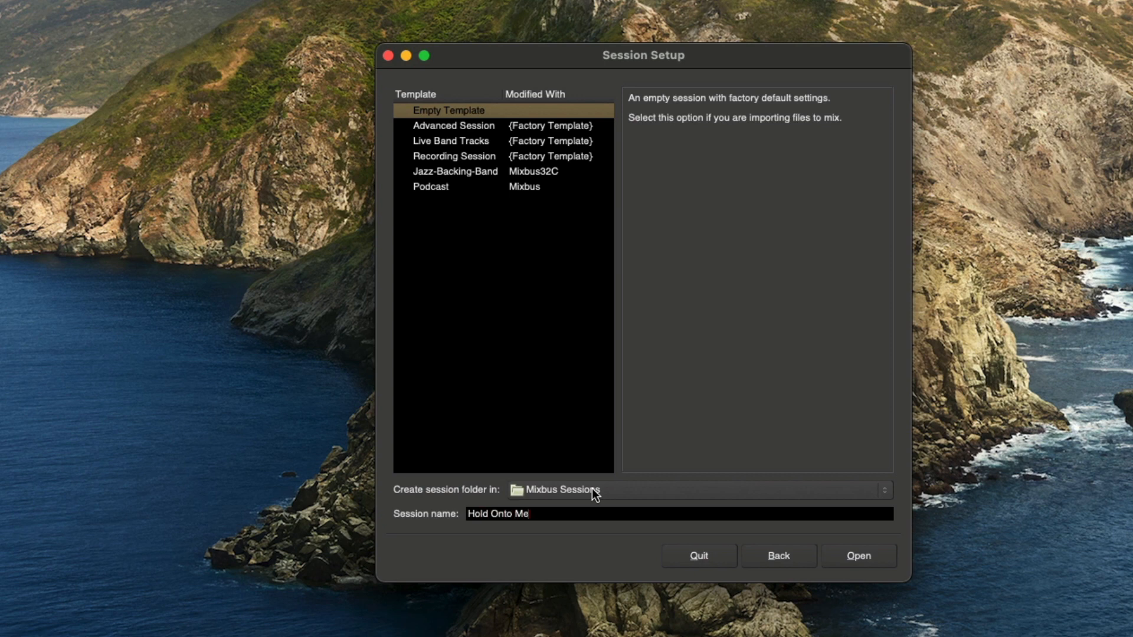
pyautogui.write('Demo')
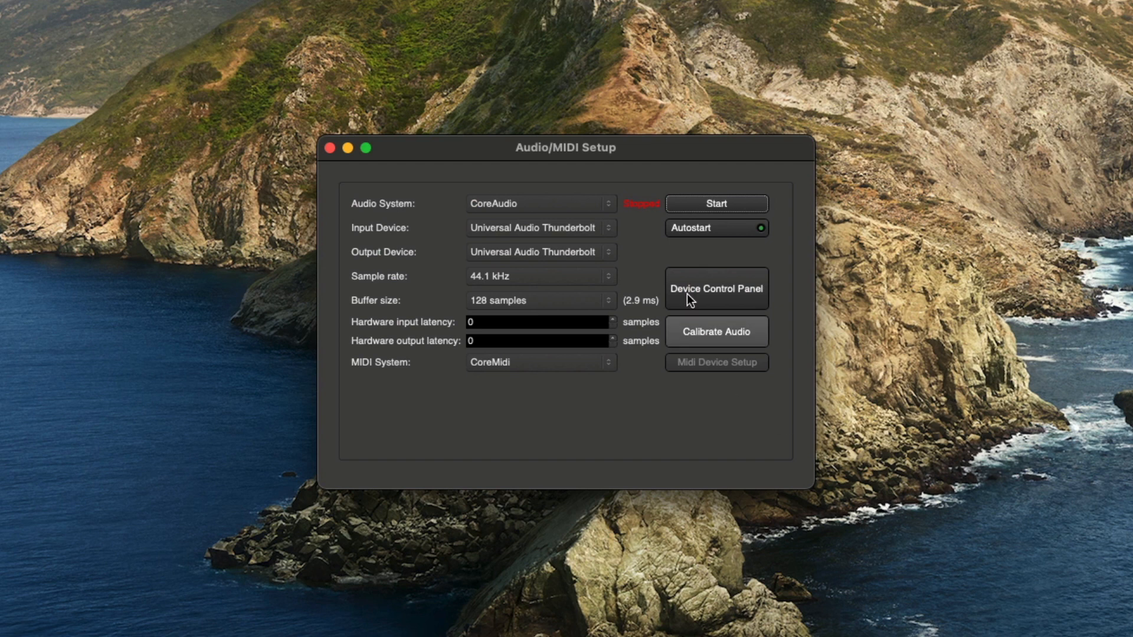
# Step: Start the audio engine so the empty Hold Onto Me Demo session loads
pyautogui.click(714, 203)
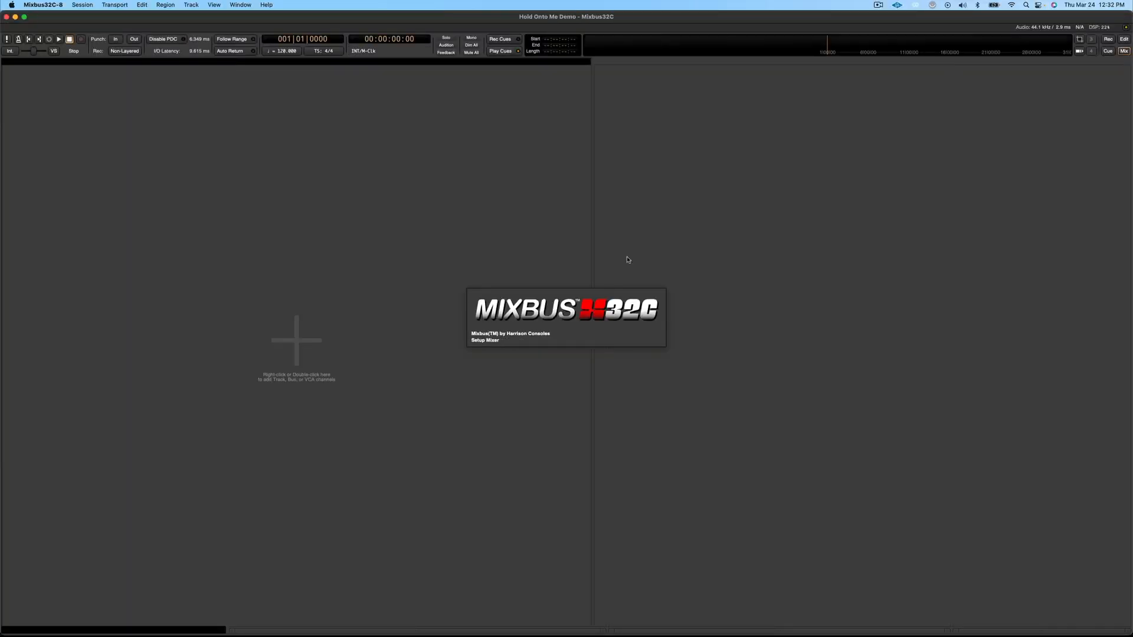
pyautogui.click(485, 341)
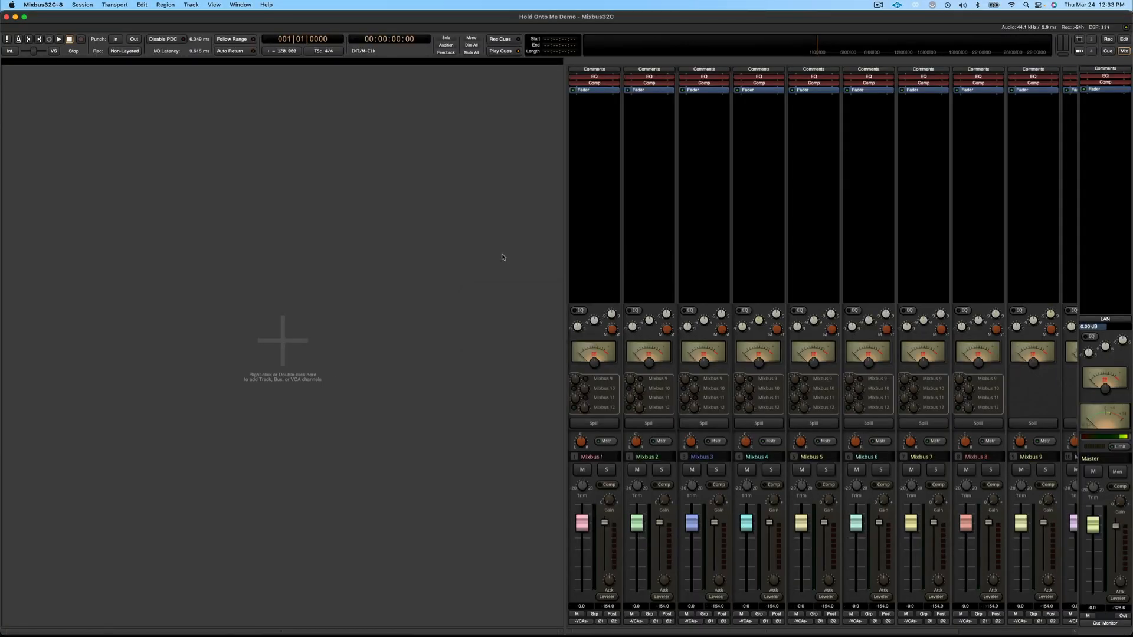